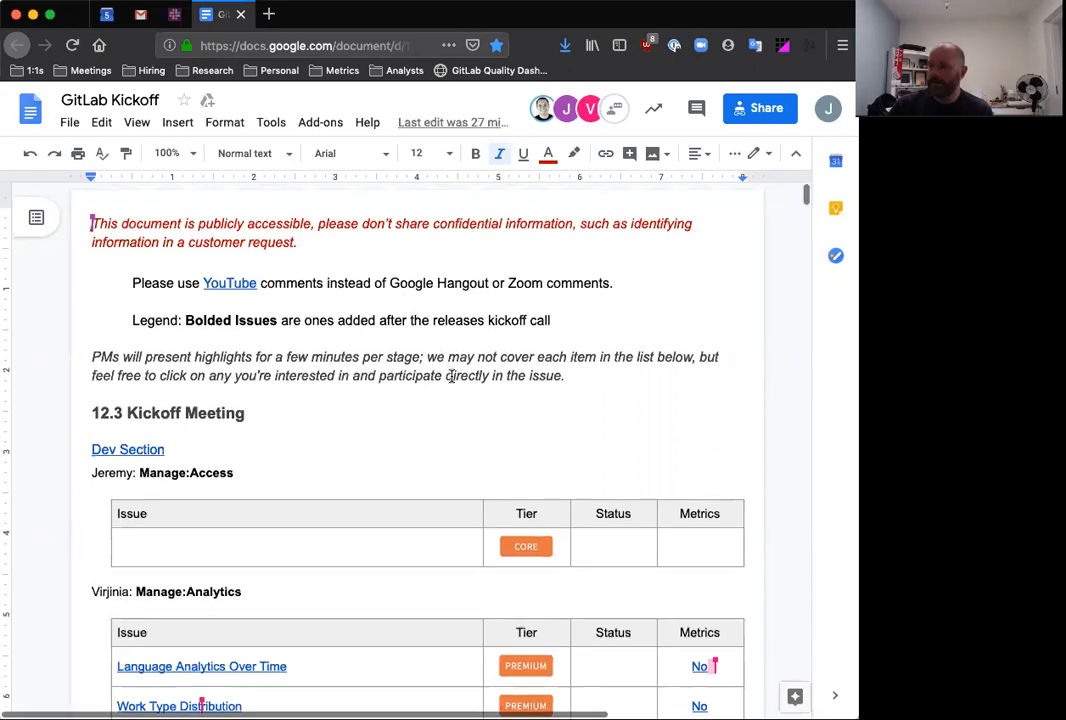
Step: Scroll the kickoff doc down to the CI/CD section's Verify issues table
scroll(down, 3)
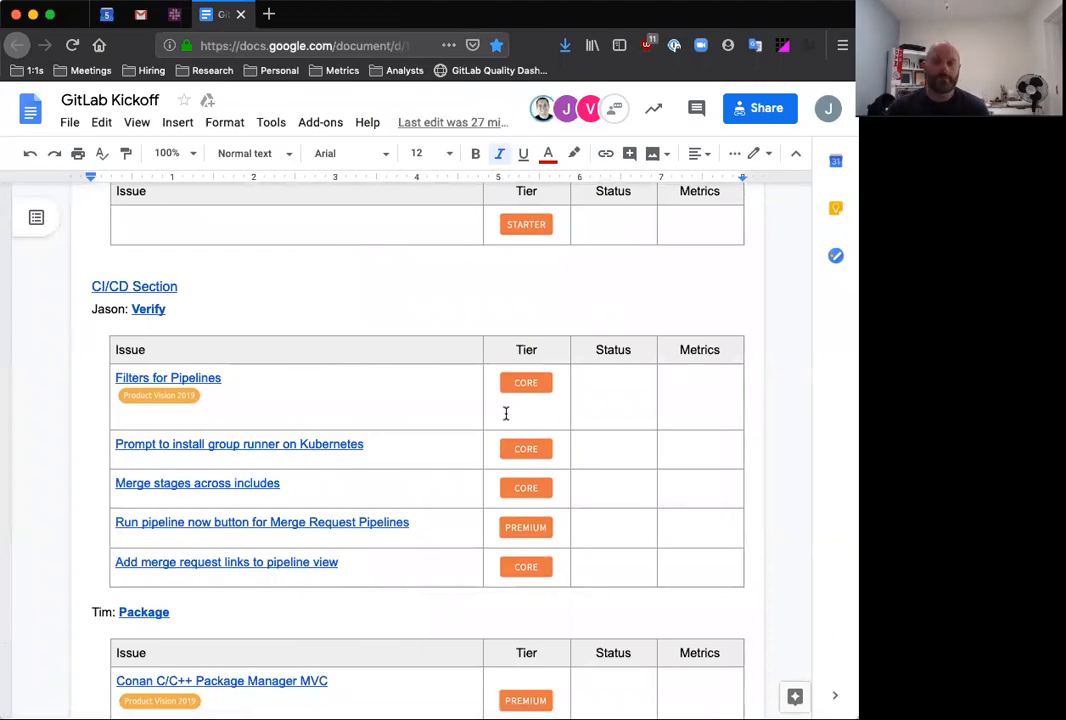
mouse_move(387, 323)
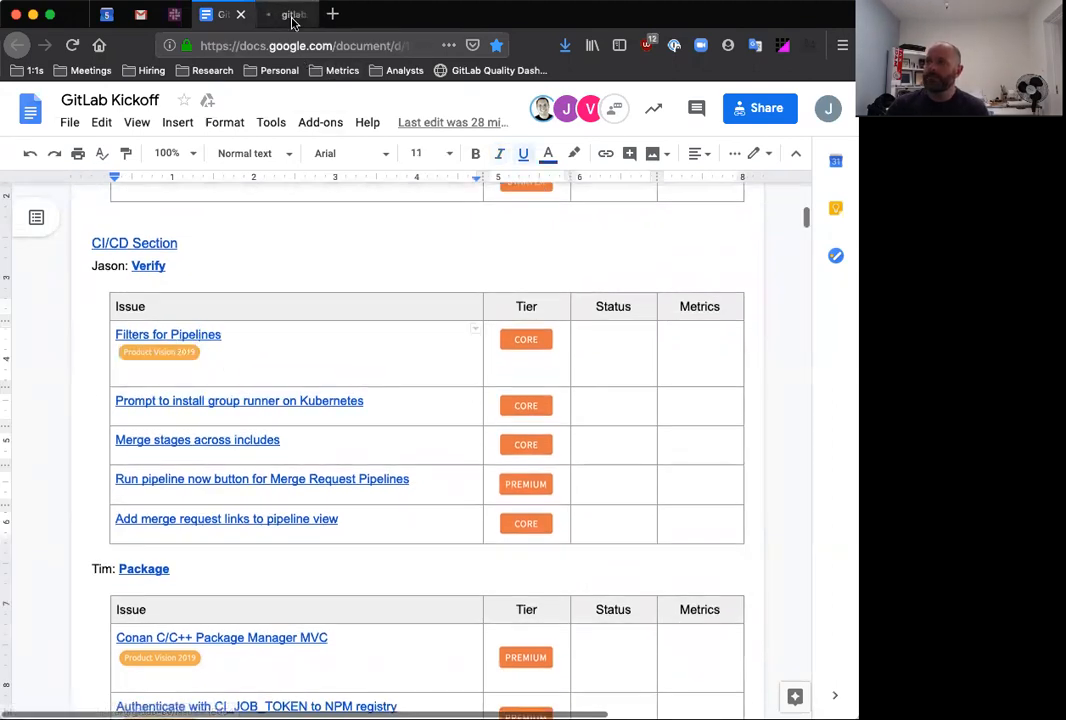
Step: Read the Filters for pipelines issue down to its Proposal and filtering mockup
click(168, 334)
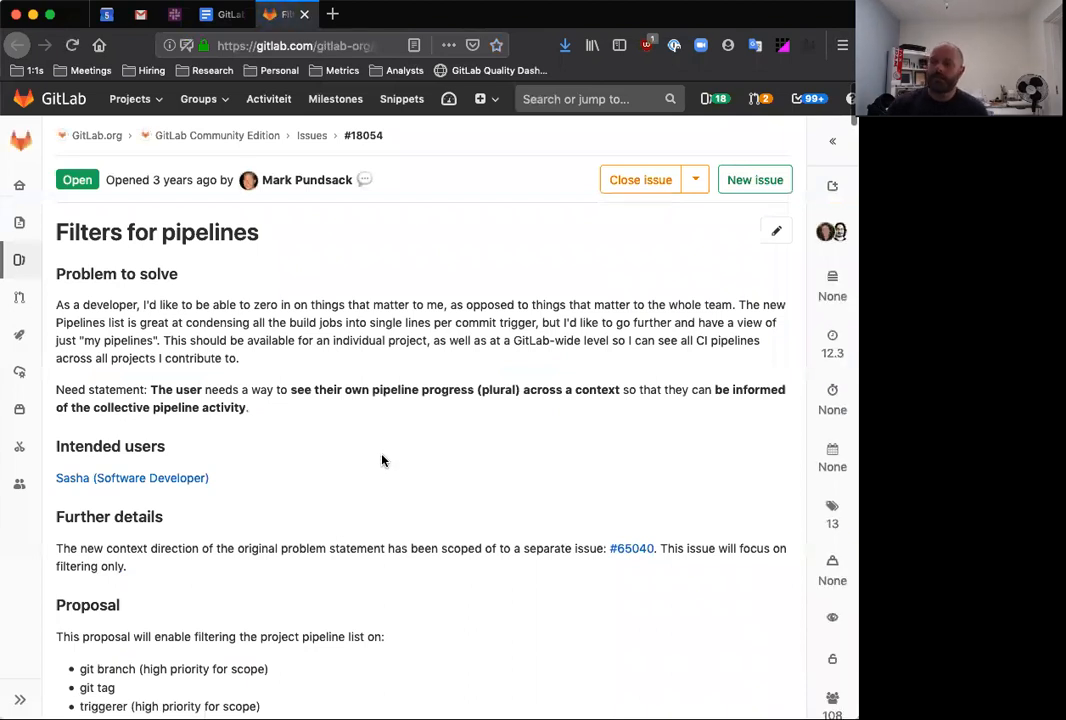
scroll(down, 3)
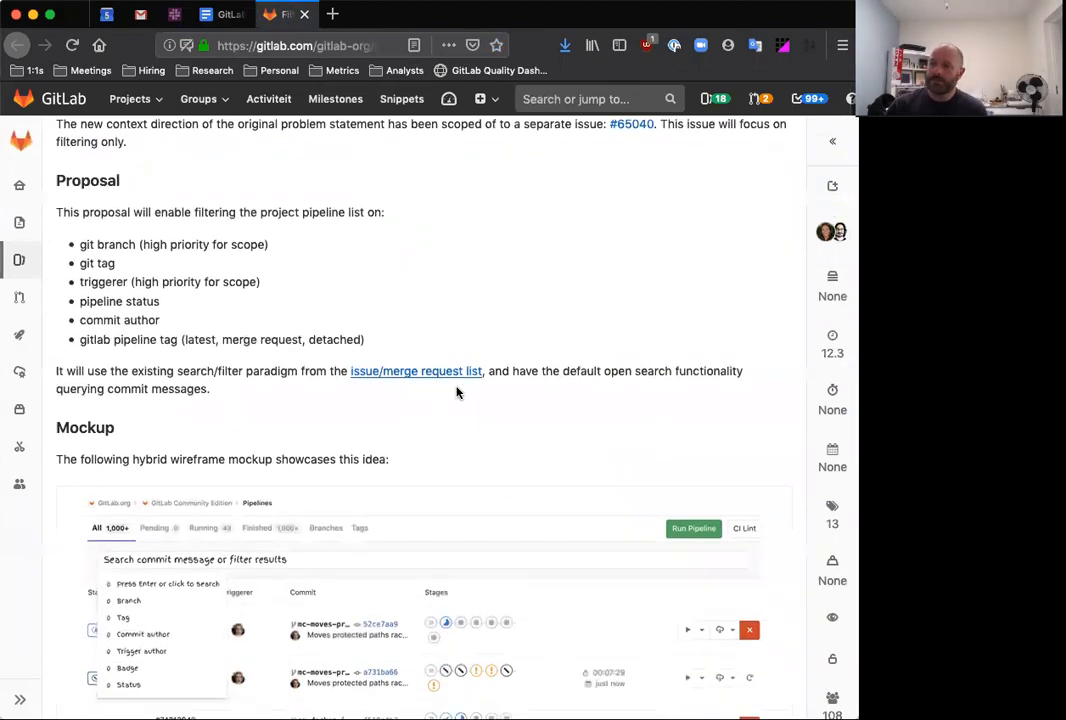
scroll(down, 3)
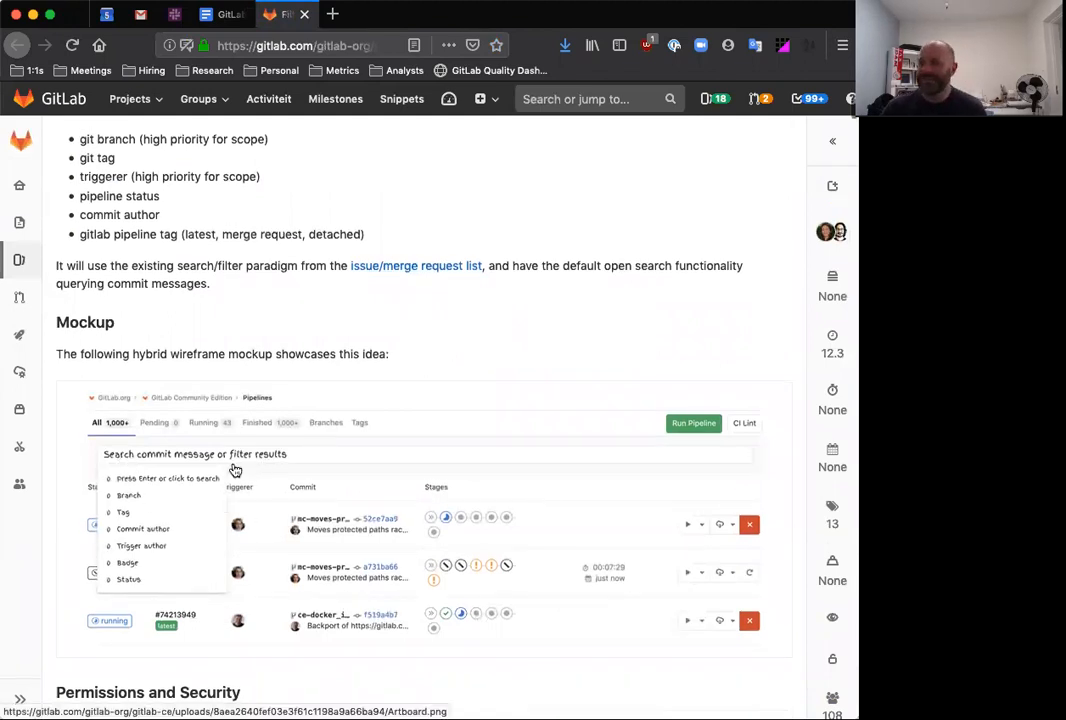
mouse_move(135, 463)
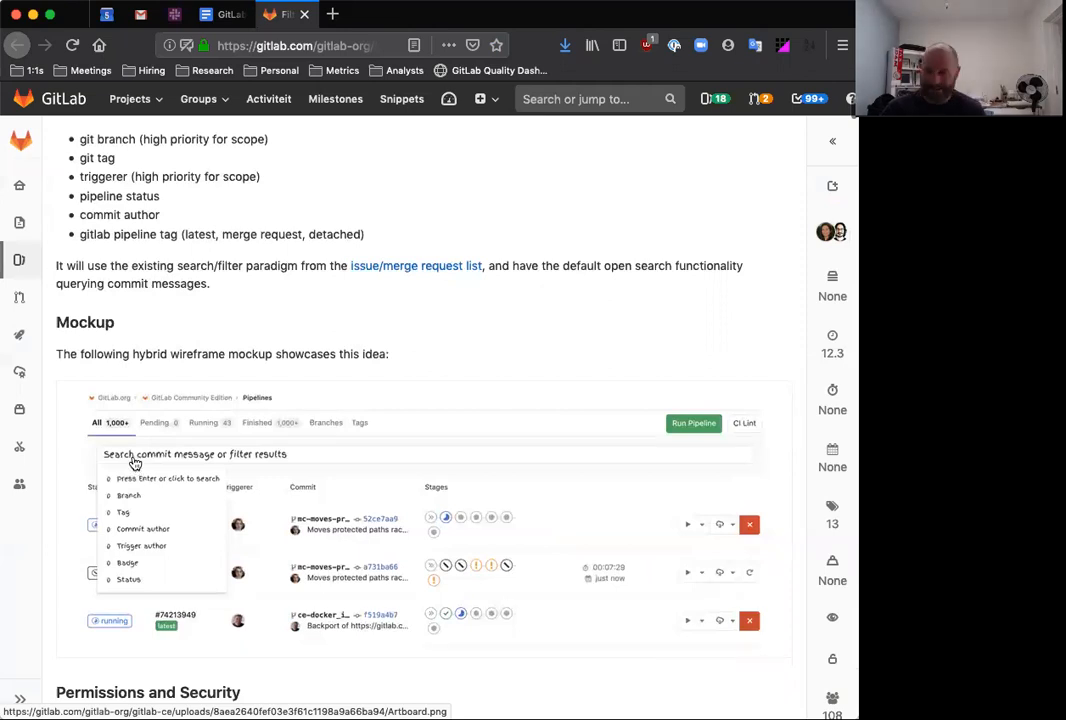
mouse_move(130, 527)
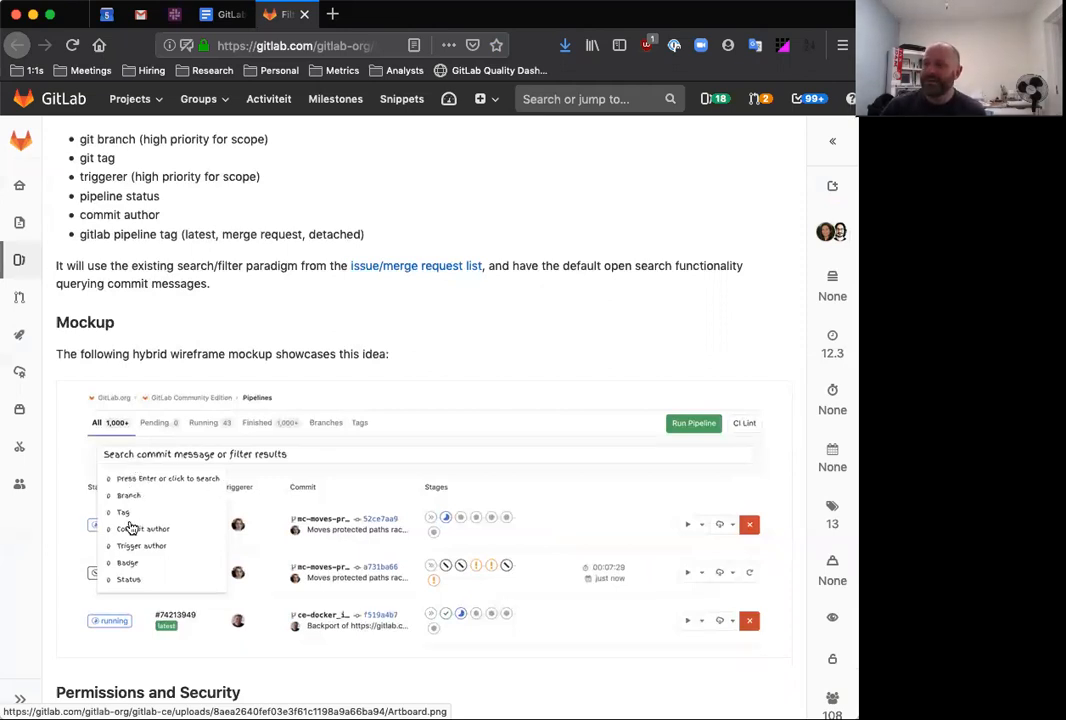
mouse_move(505, 613)
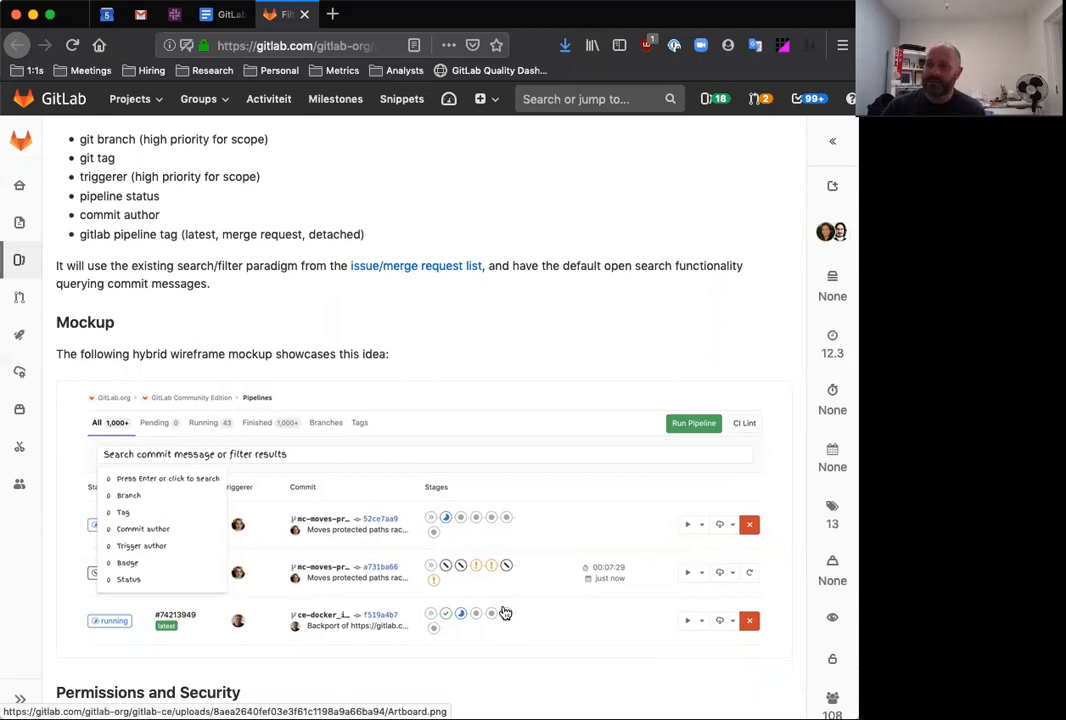
mouse_move(500, 609)
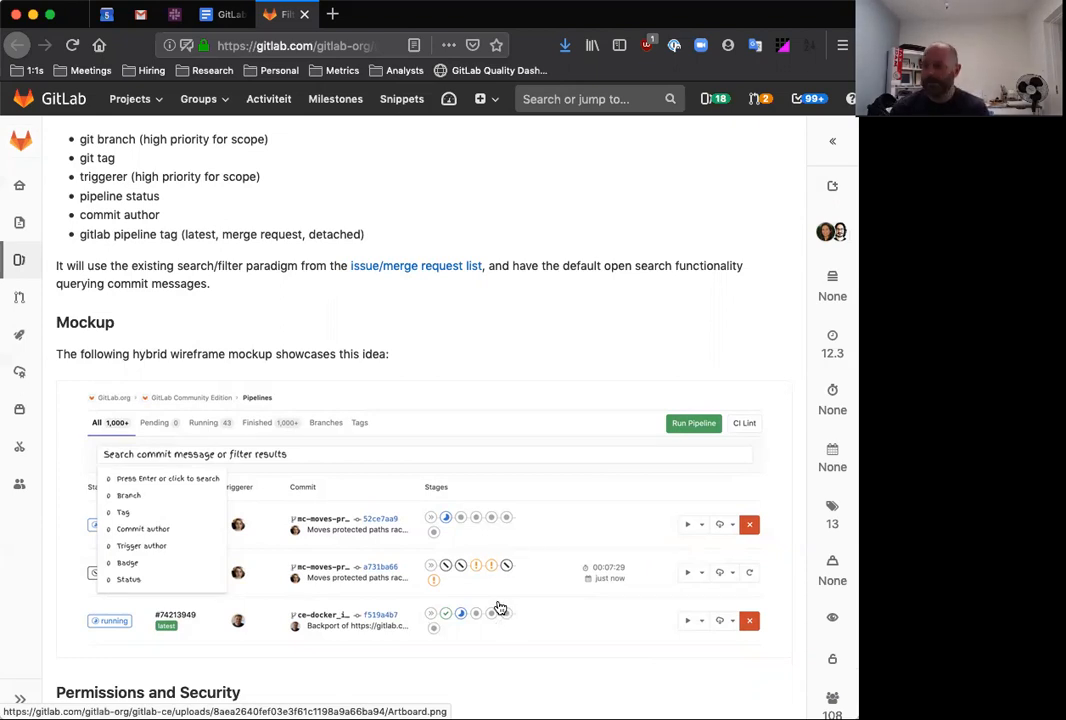
mouse_move(445, 565)
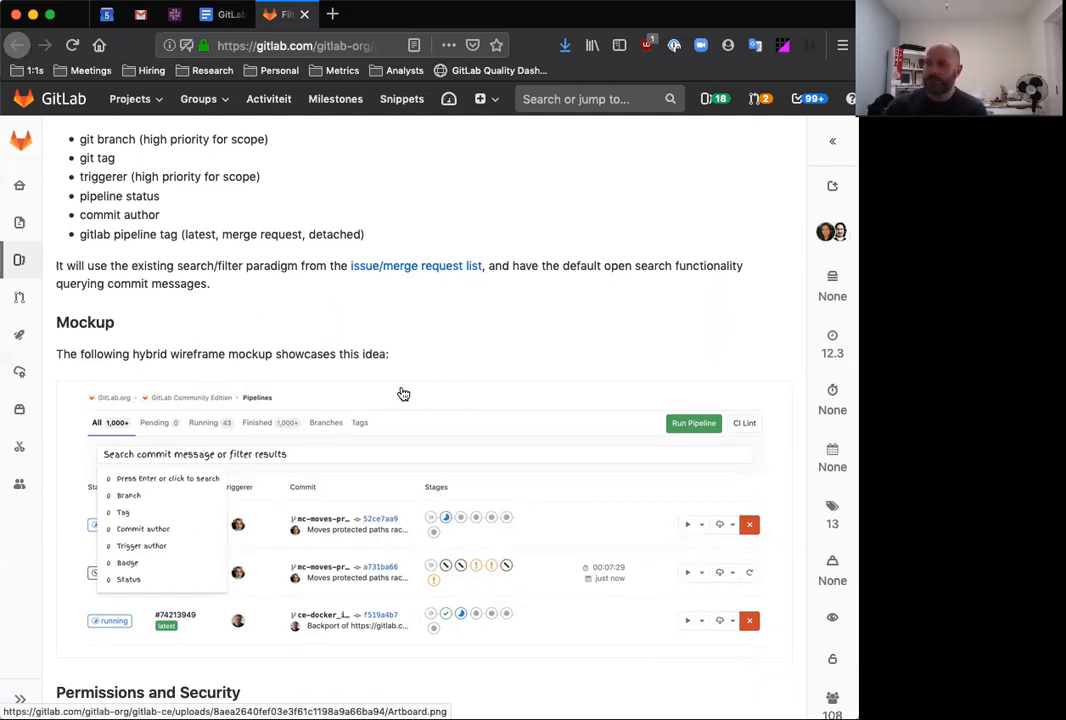
mouse_move(394, 561)
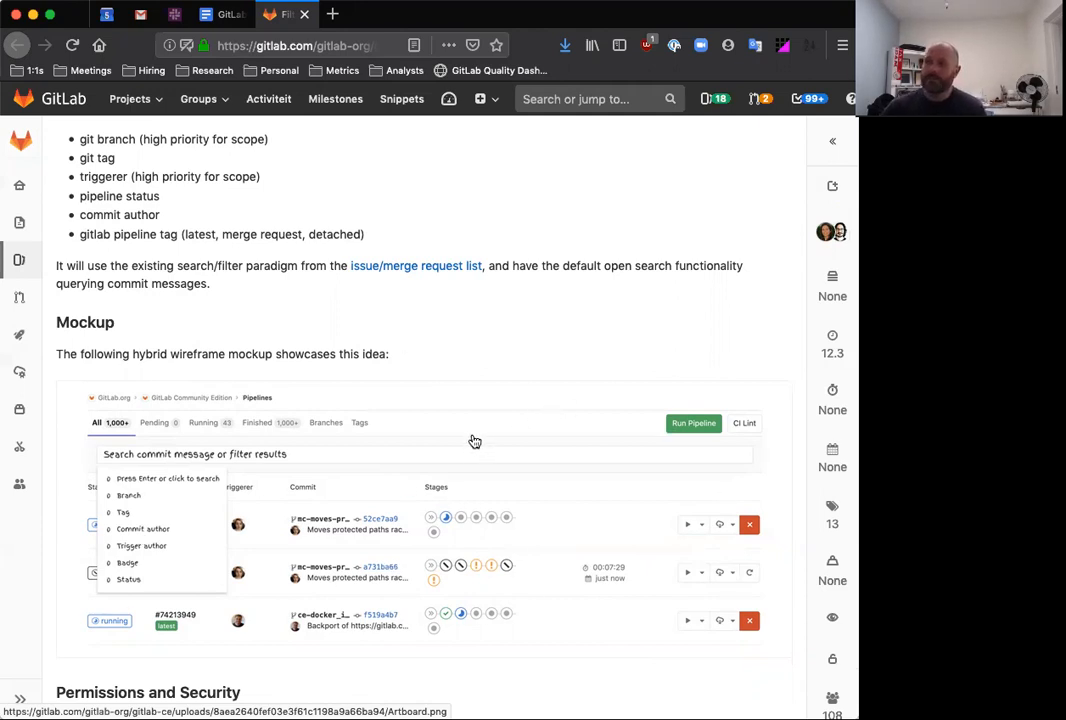
Step: Close the filters issue and open the Prompt to install group runner on Kubernetes issue
click(210, 14)
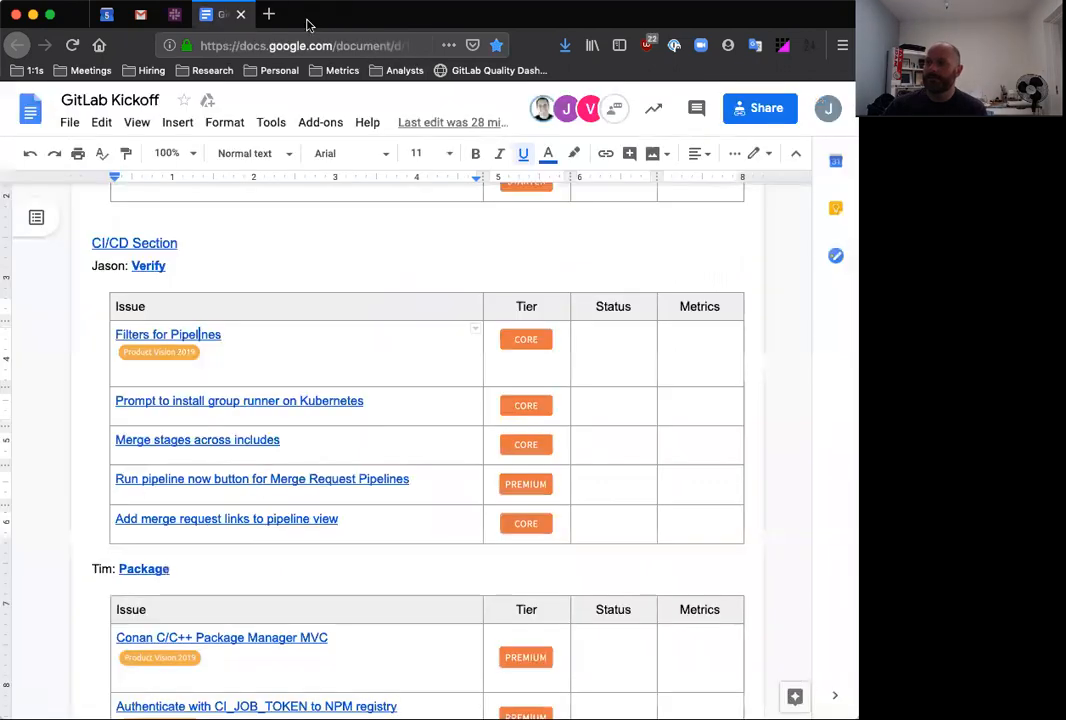
mouse_move(239, 400)
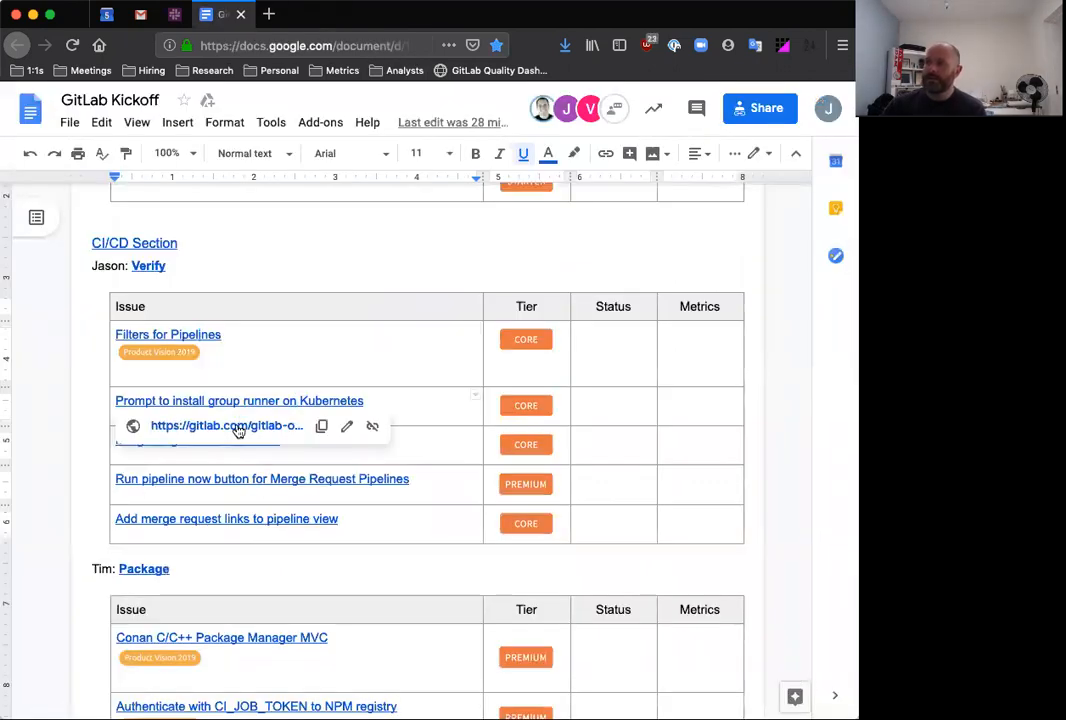
mouse_move(226, 426)
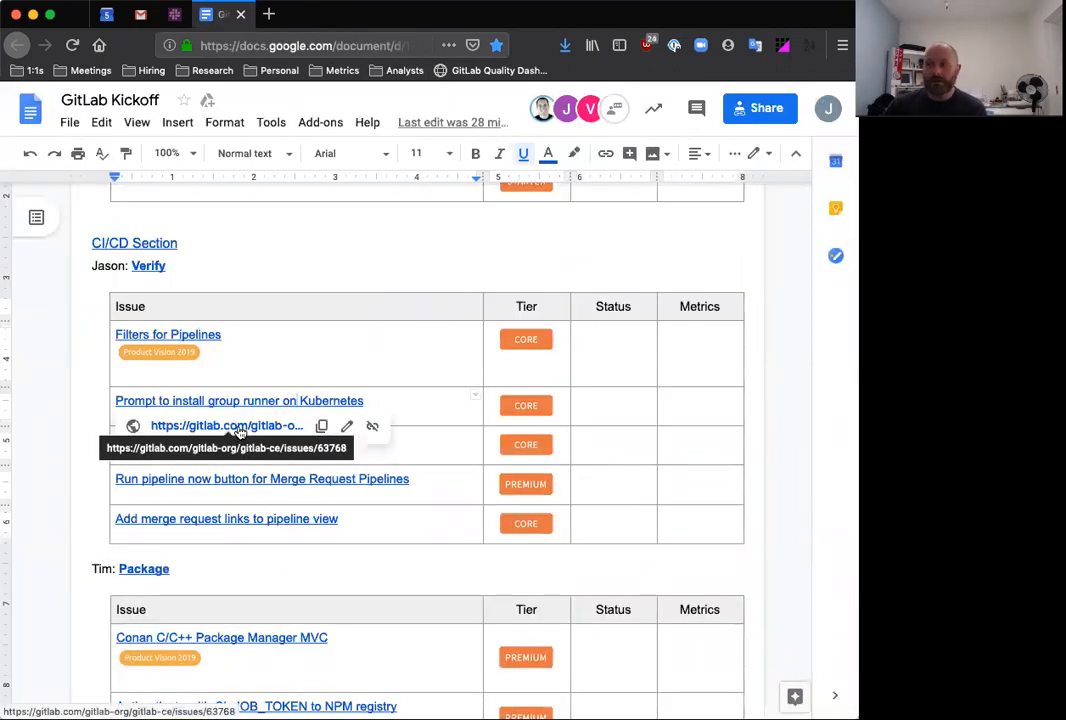
click(226, 425)
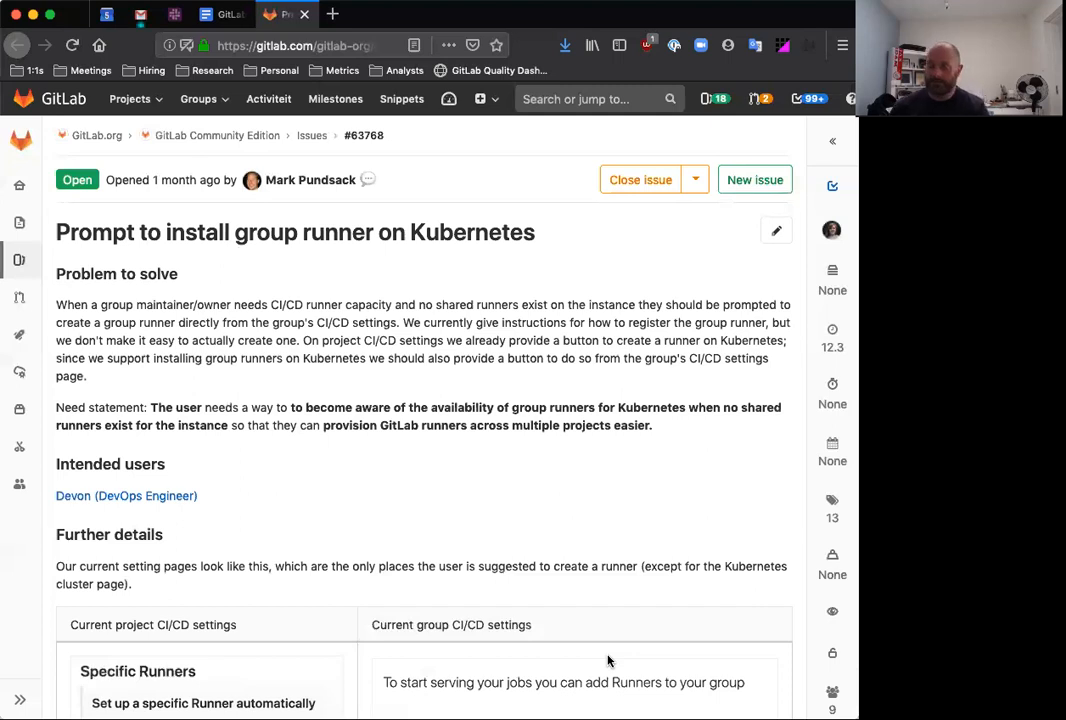
mouse_move(510, 401)
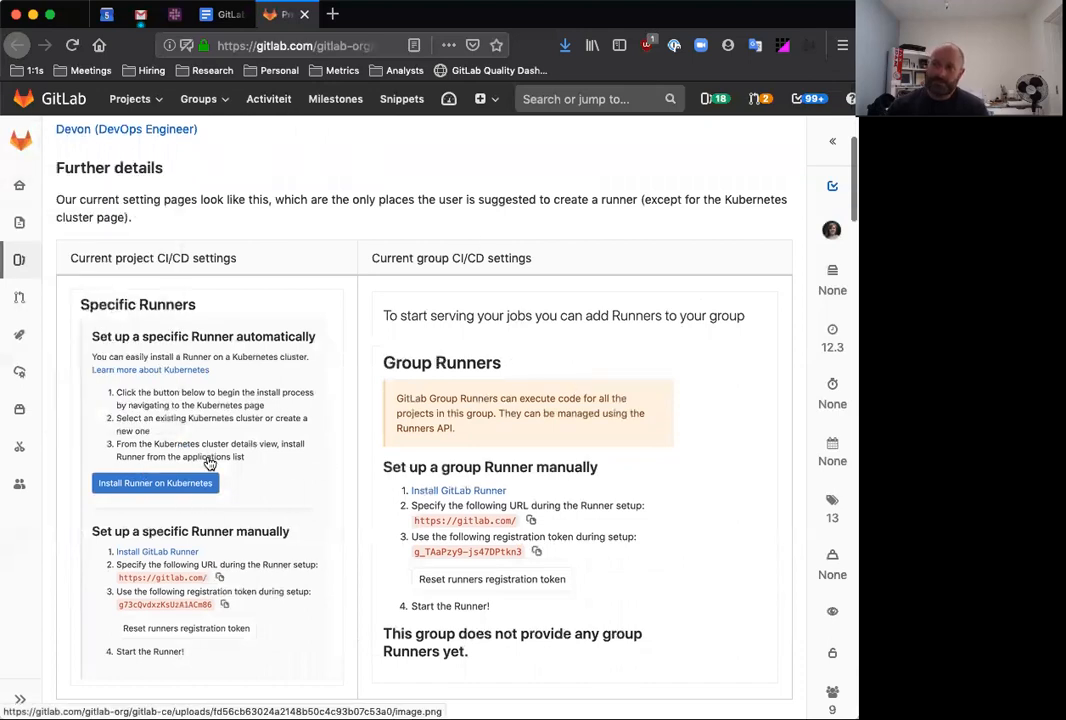
mouse_move(300, 512)
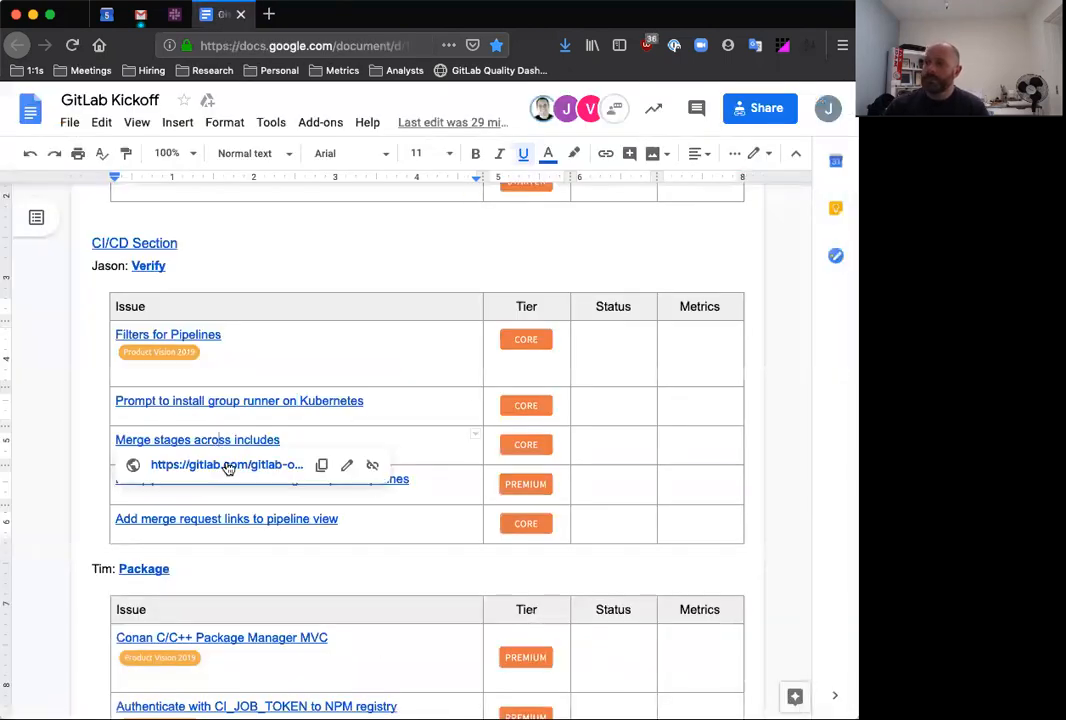
Step: Open the Merge stages across includes issue from the Verify table
click(225, 464)
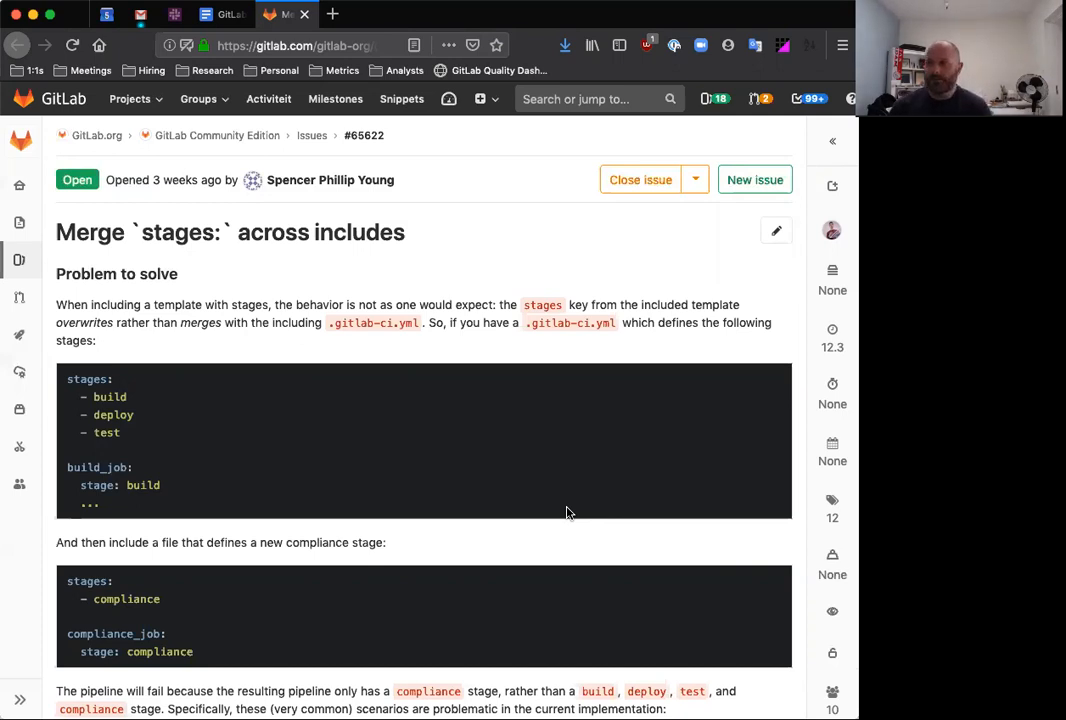
mouse_move(340, 489)
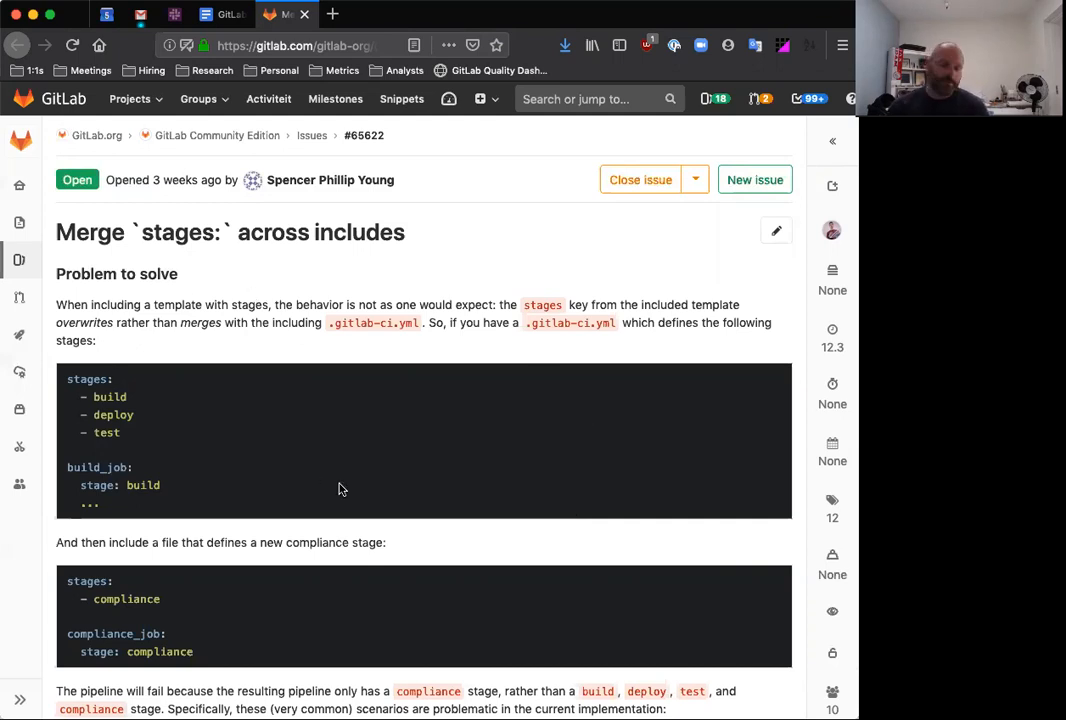
mouse_move(328, 471)
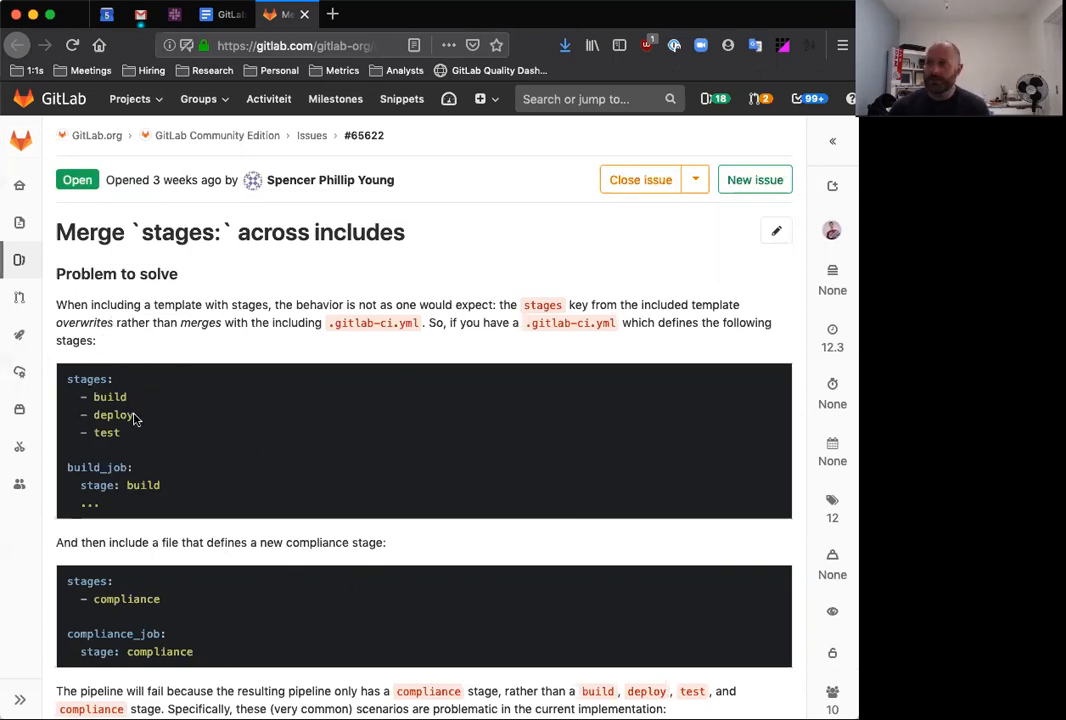
mouse_move(363, 520)
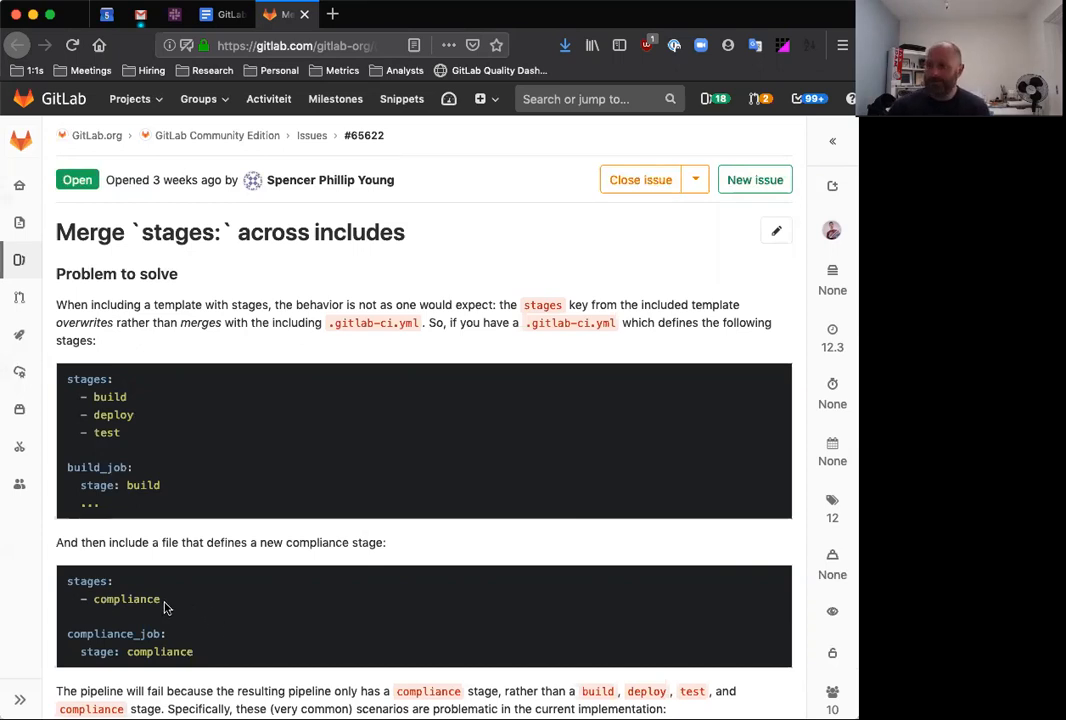
mouse_move(127, 485)
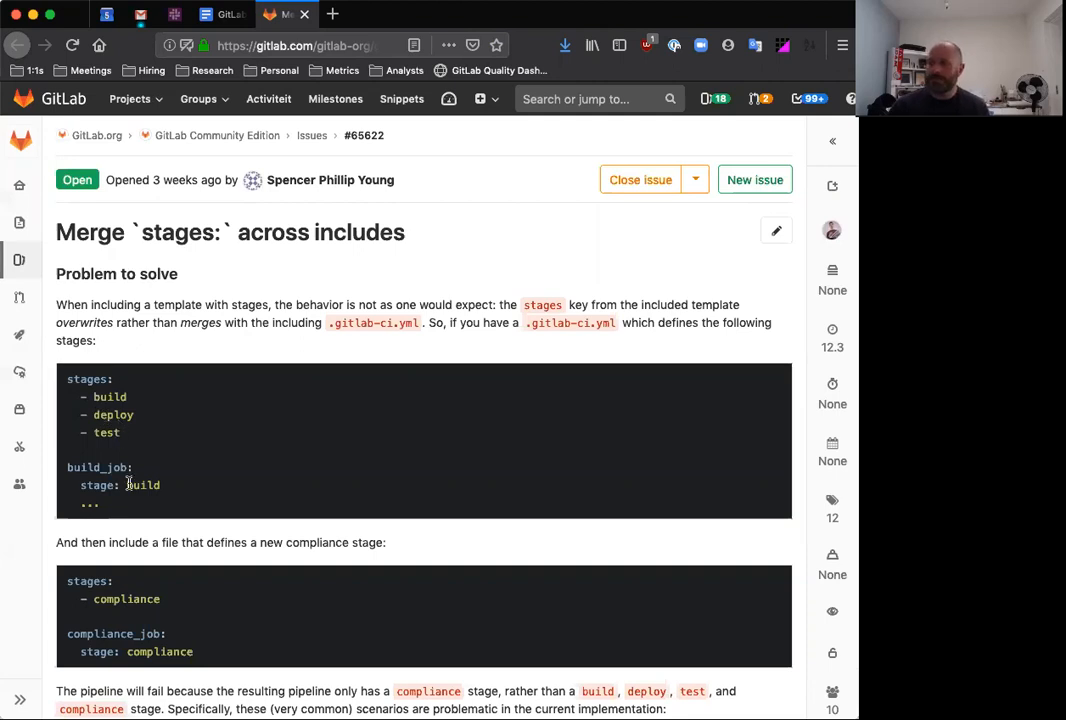
mouse_move(275, 485)
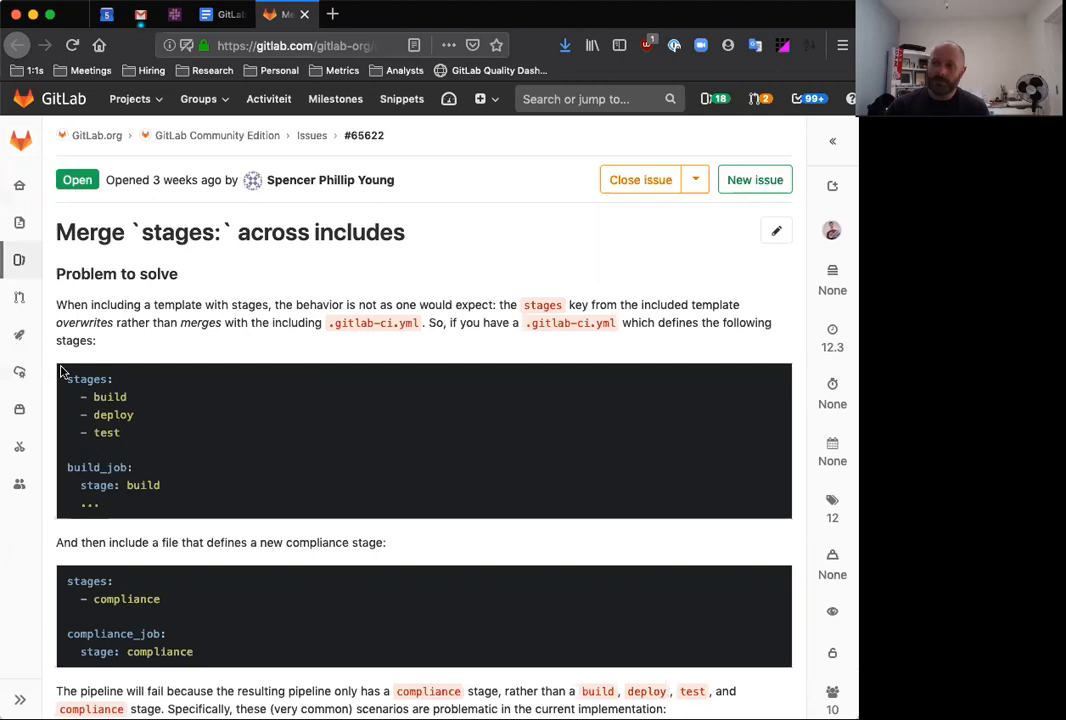
mouse_move(380, 519)
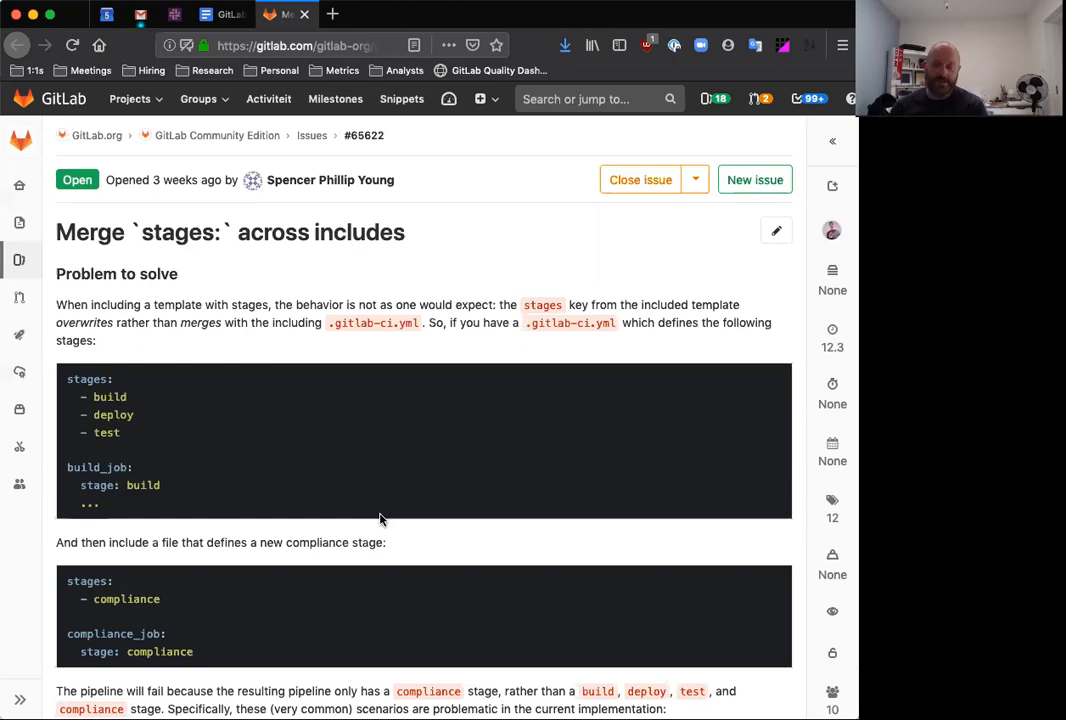
mouse_move(375, 295)
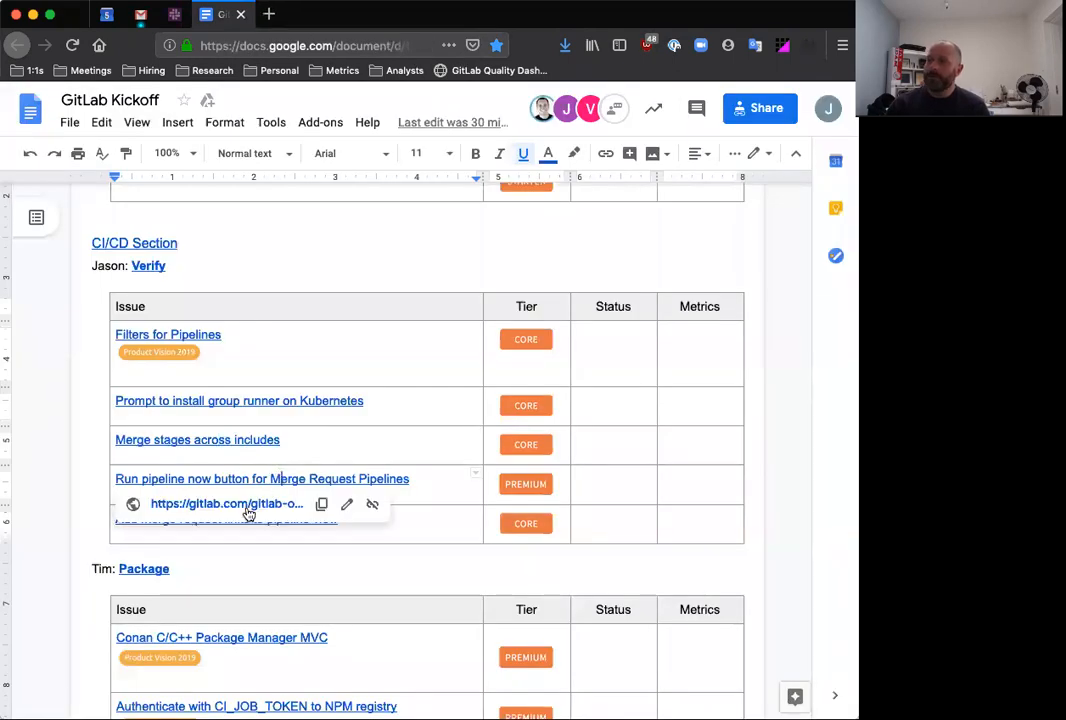
Step: Open the Run pipeline button for Pipelines for merge requests issue
click(226, 503)
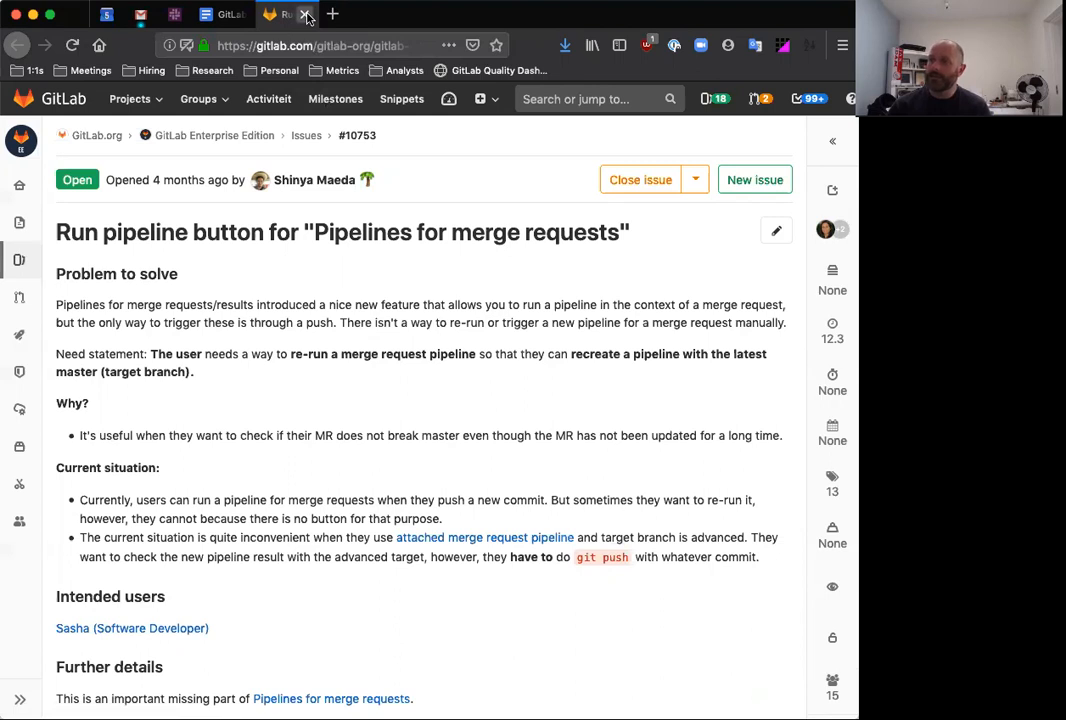
Step: Close the run pipeline issue, skim Add MR links to pipeline view, then close it
click(207, 14)
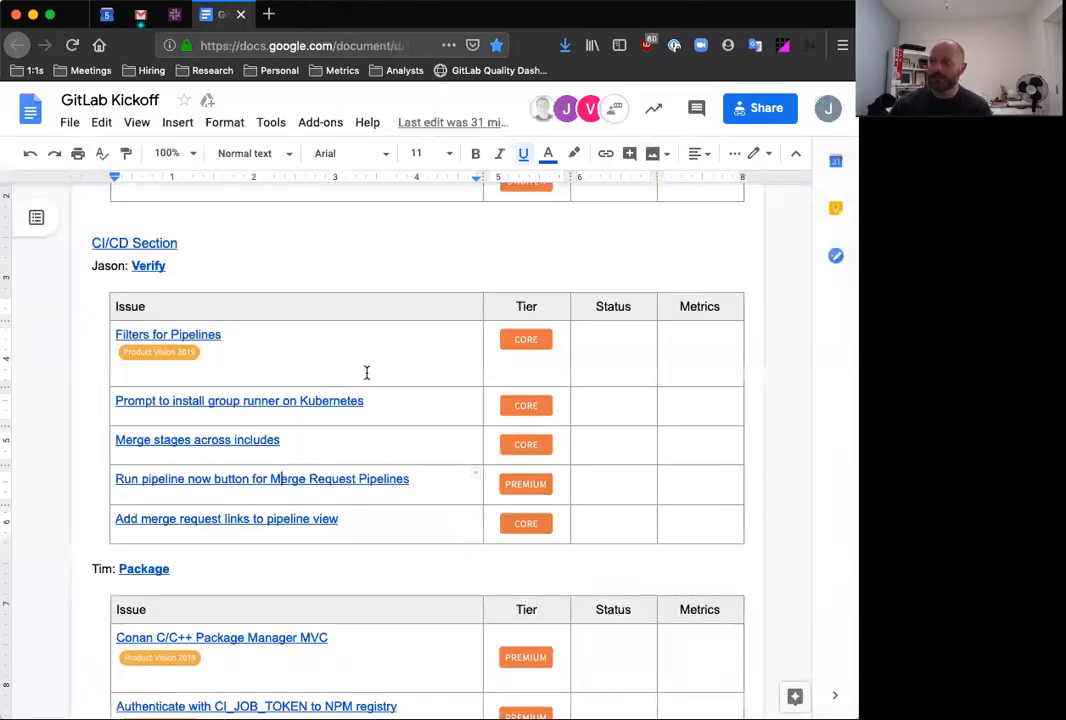
mouse_move(226, 518)
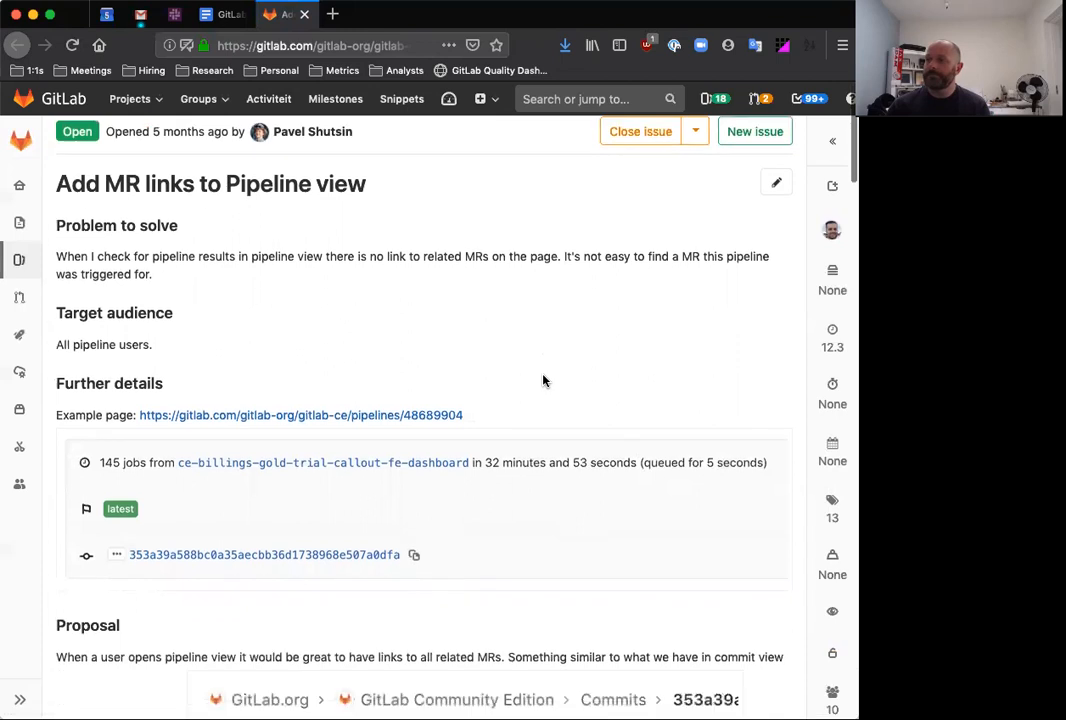
scroll(down, 3)
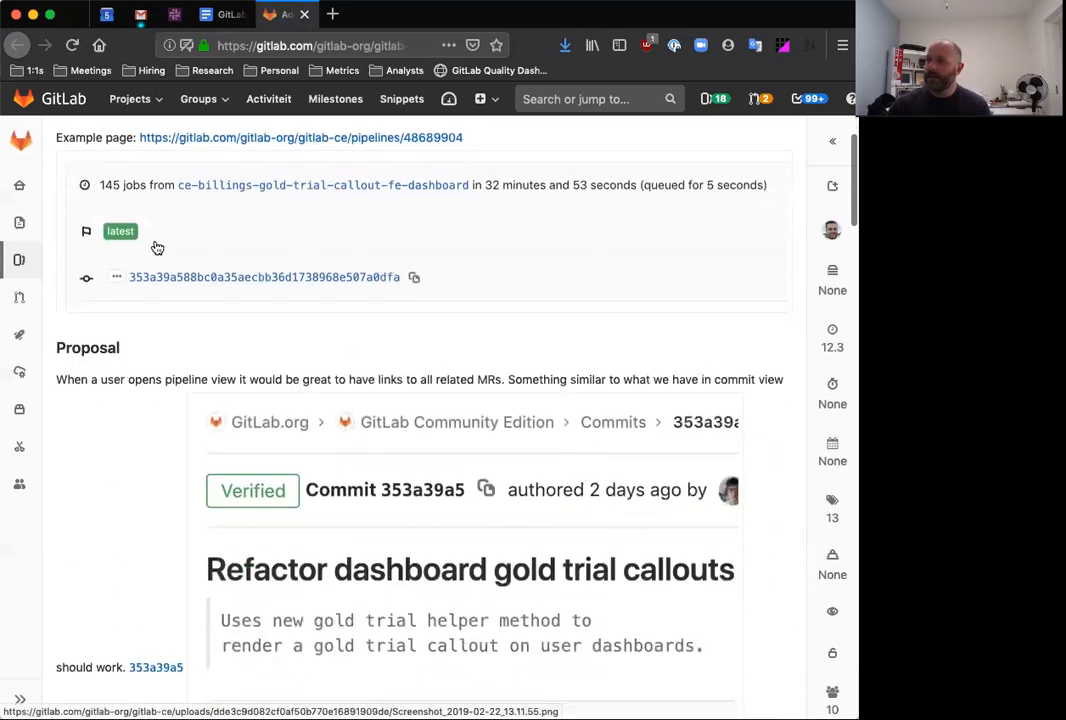
mouse_move(366, 147)
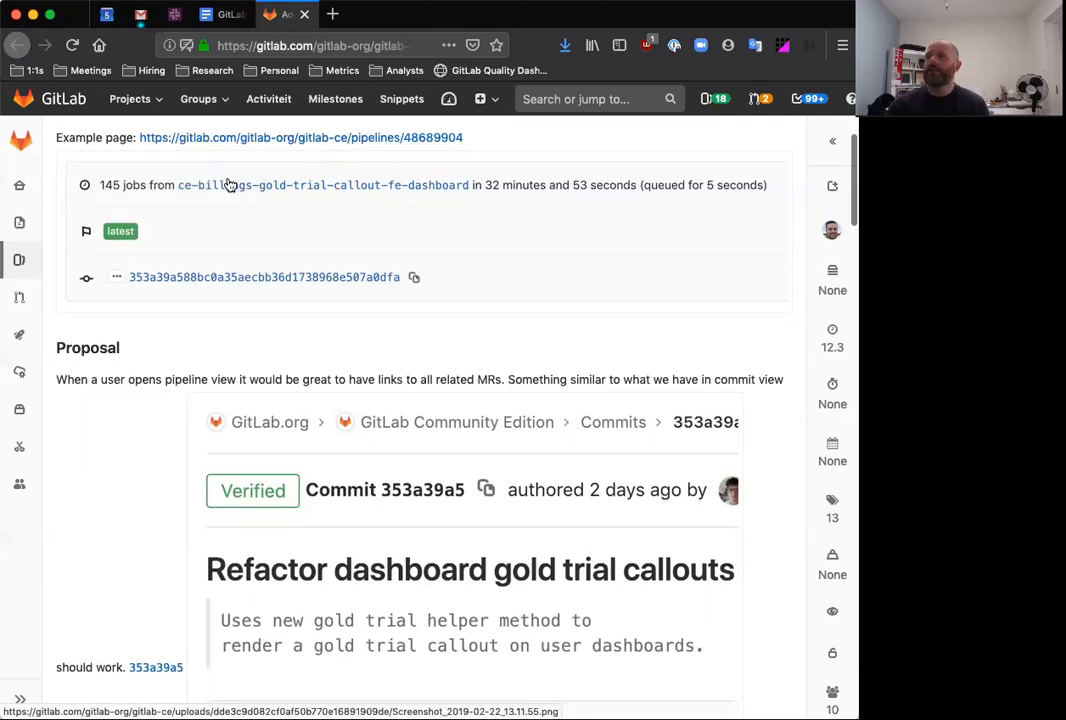
mouse_move(164, 226)
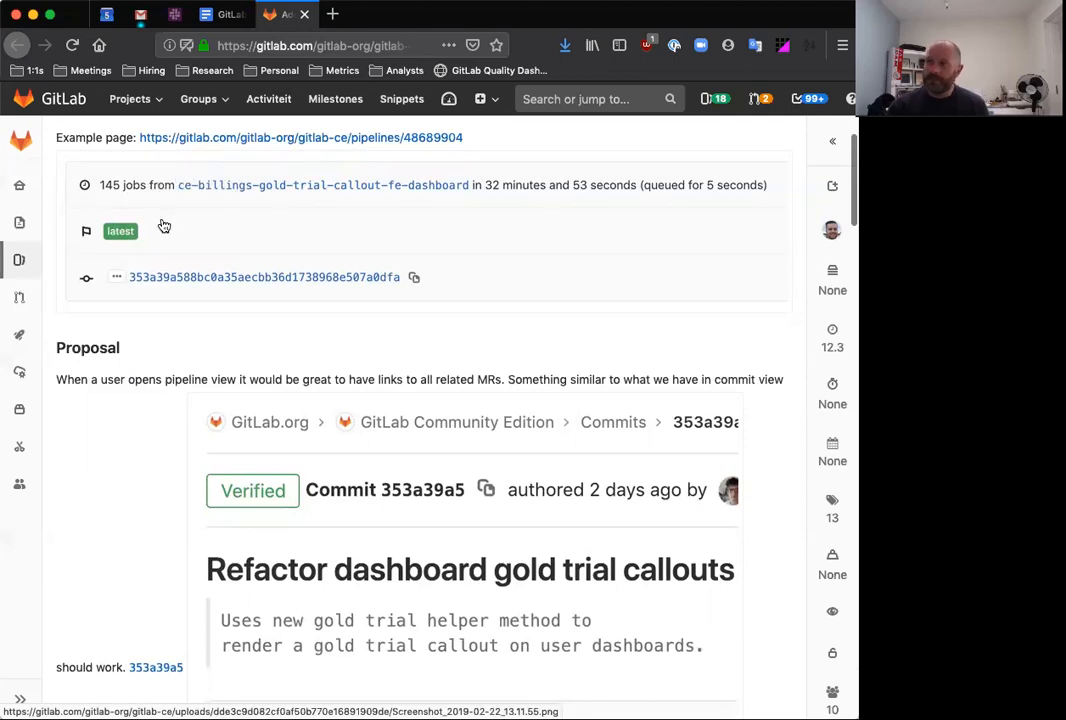
mouse_move(528, 431)
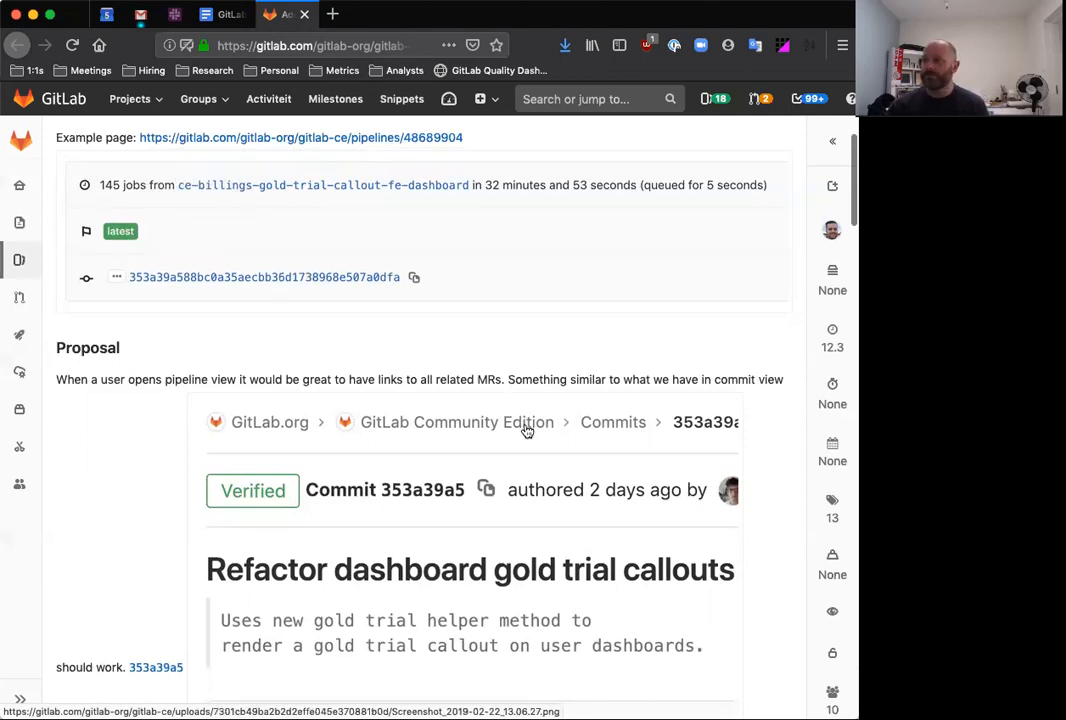
scroll(down, 3)
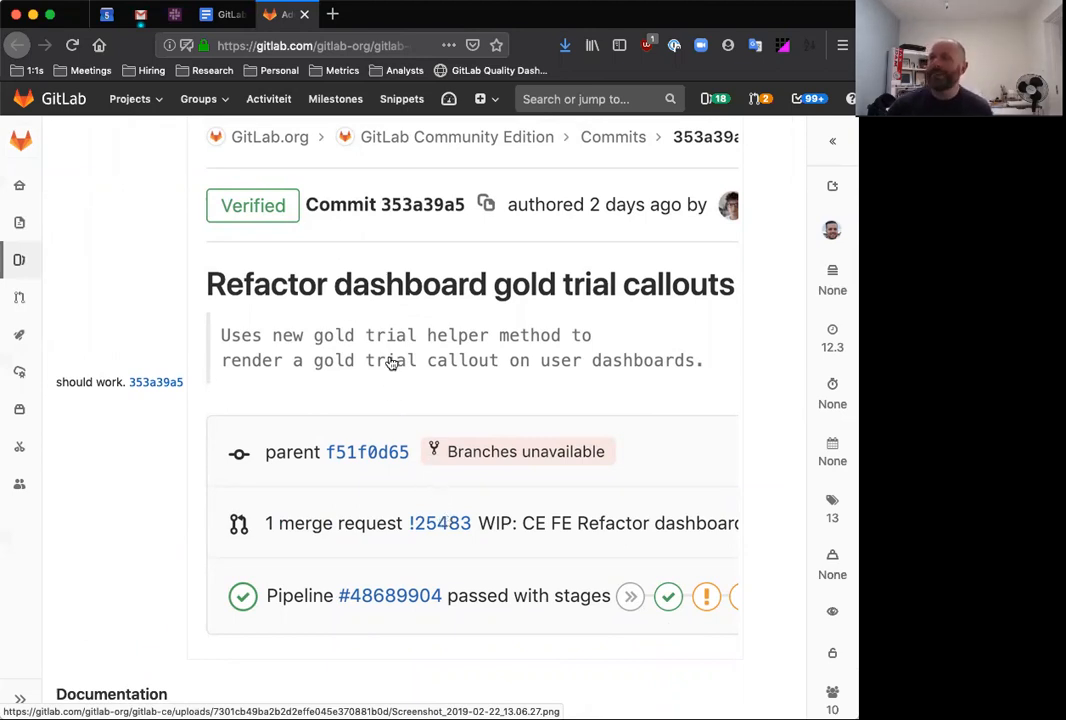
mouse_move(399, 440)
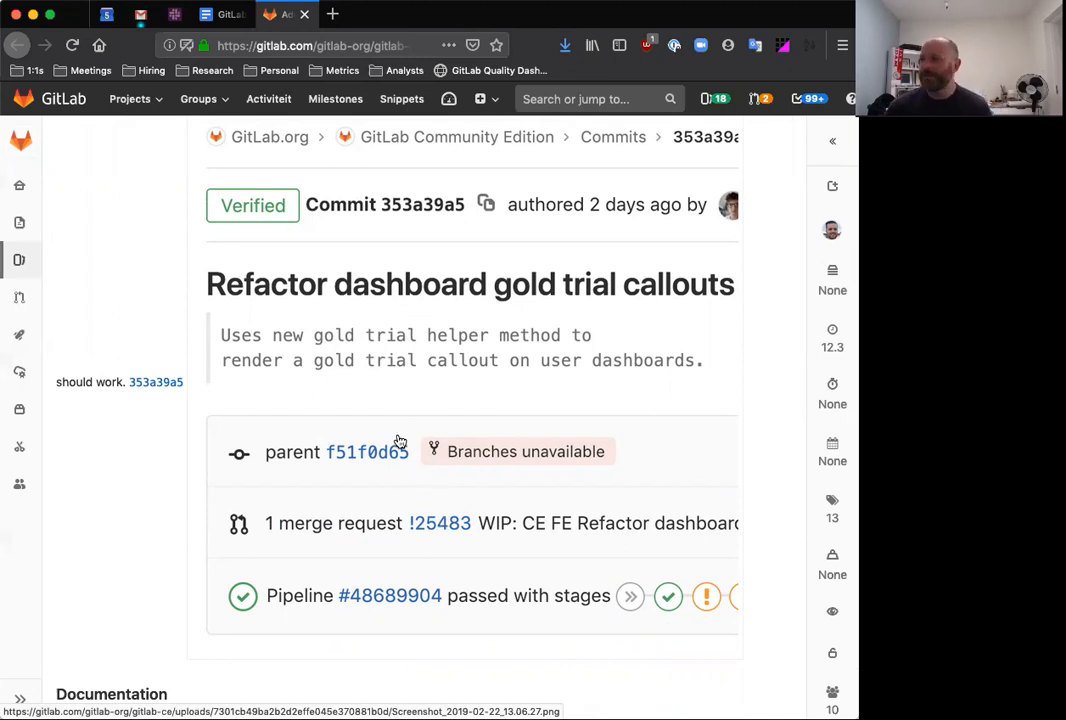
mouse_move(460, 476)
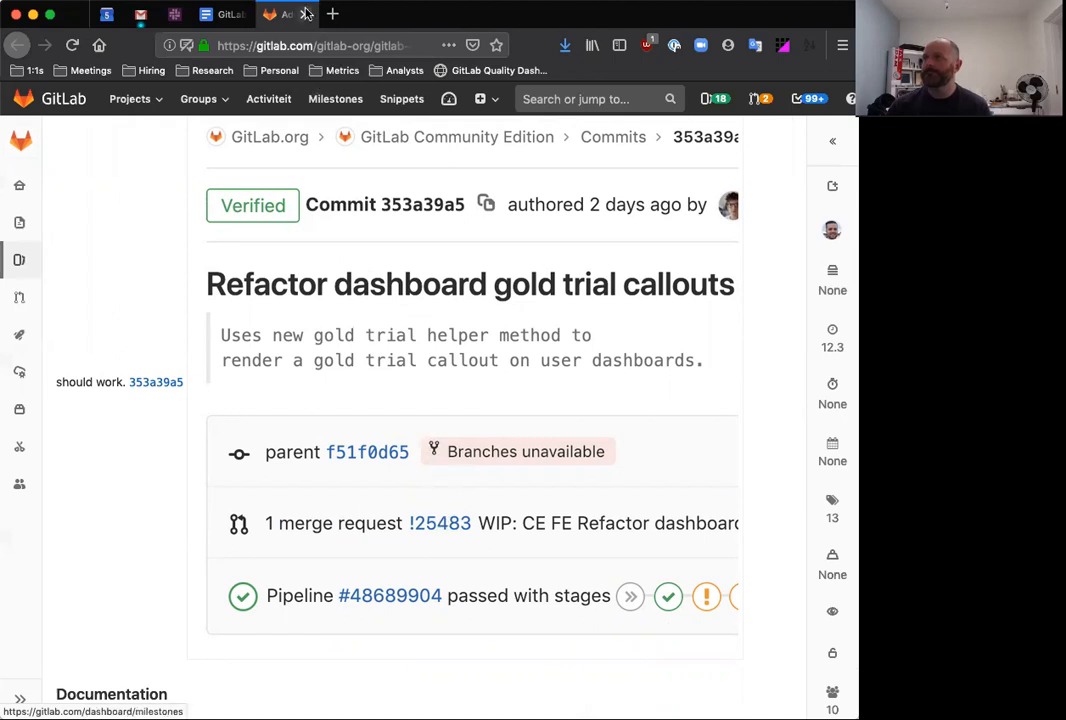
click(205, 14)
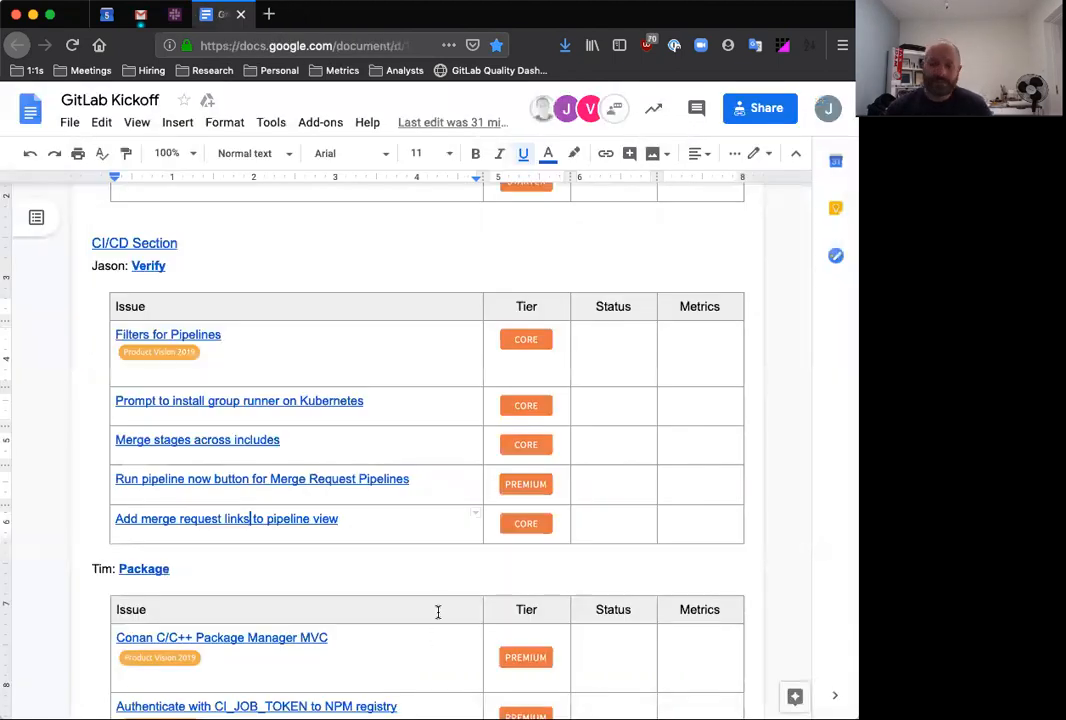